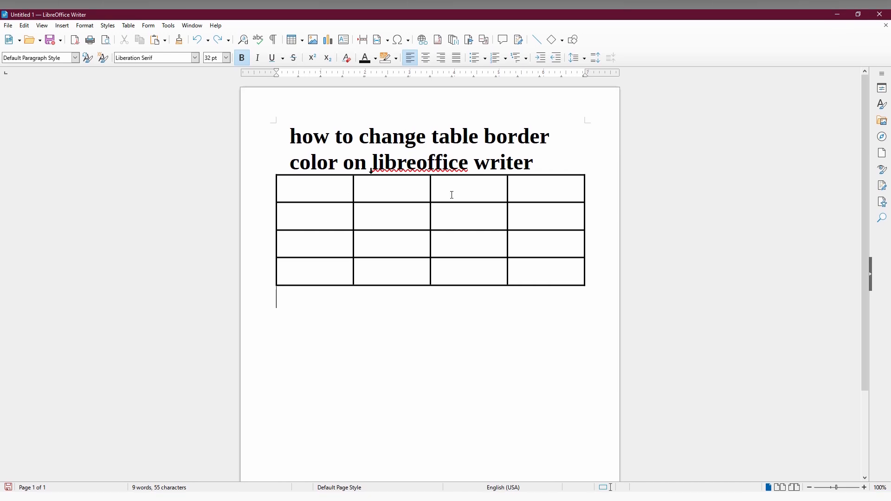
Select the first row of the table and bring up its context menu actions
click(308, 188)
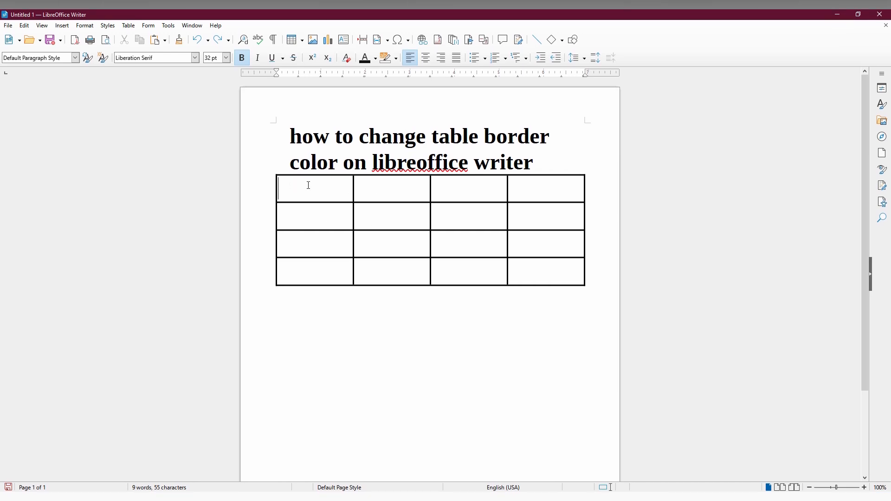
click(391, 188)
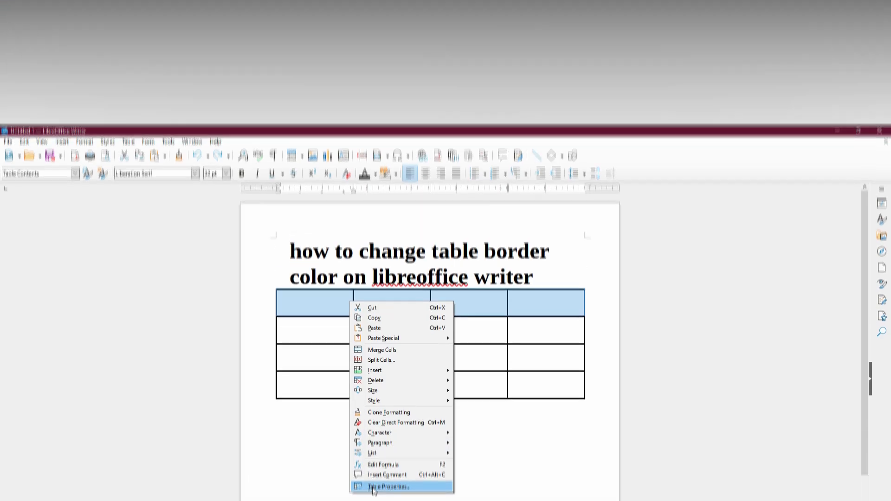
Set the first row's border colour to Red via Table Properties, Borders
click(388, 487)
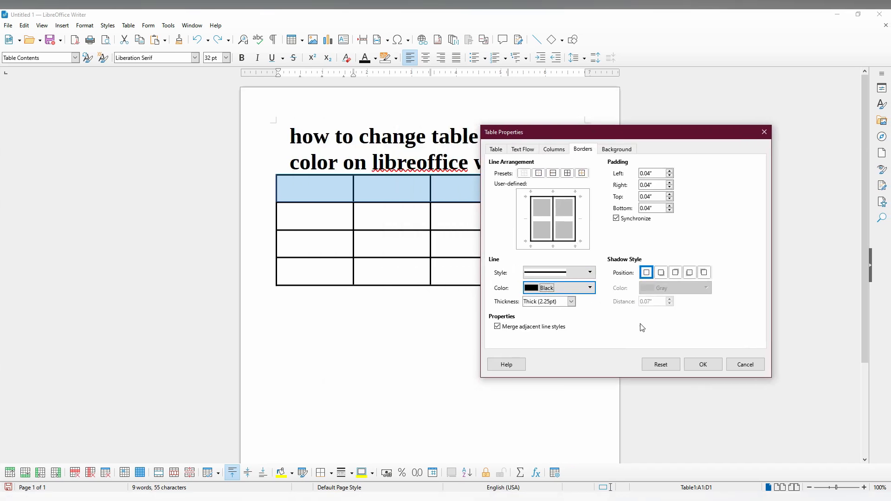
click(589, 288)
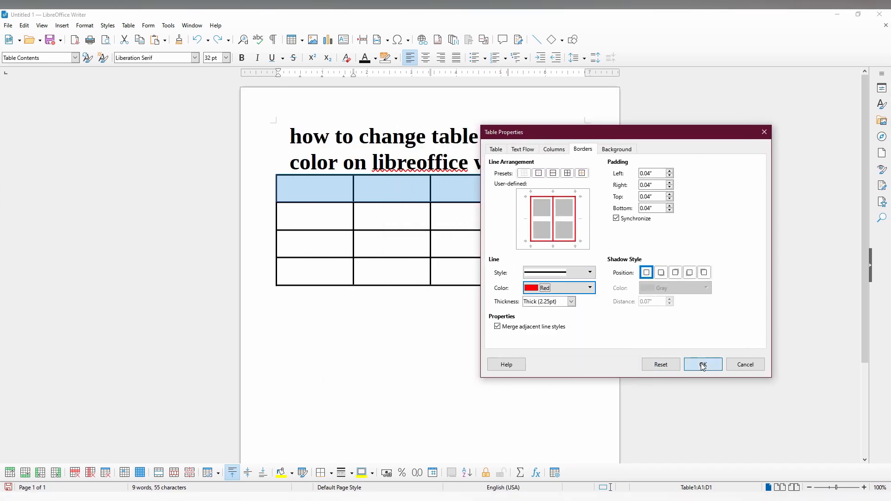
click(703, 364)
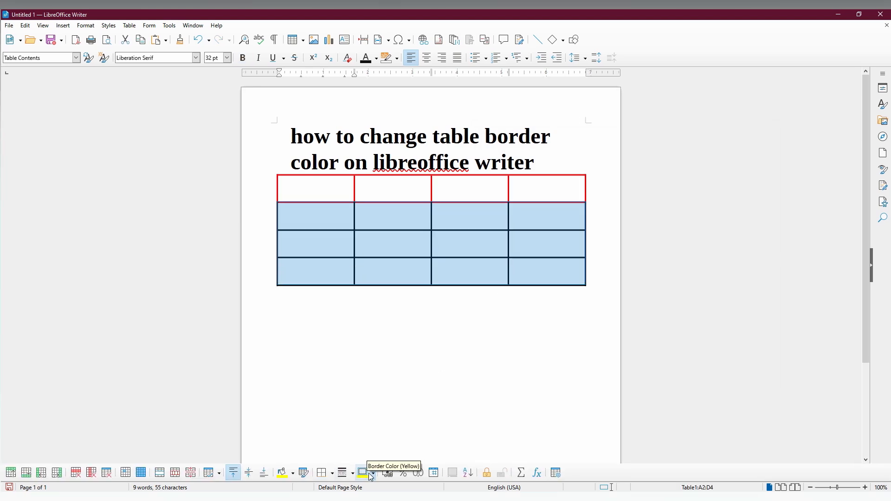
Give rows 2–4 a custom mint green border colour, hex 15ee8f
click(385, 473)
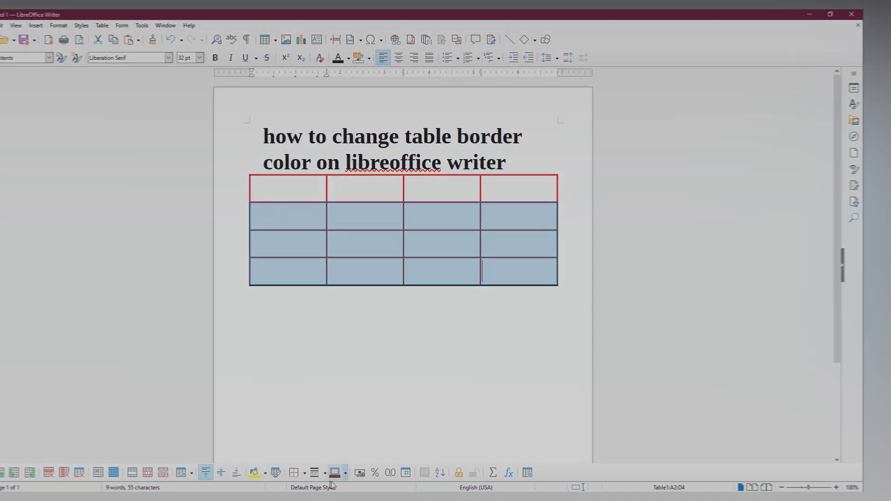
click(346, 472)
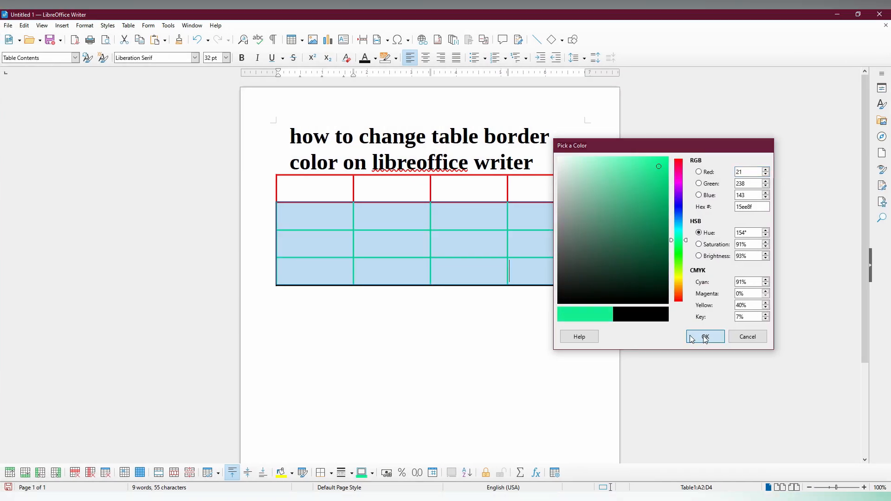
click(705, 336)
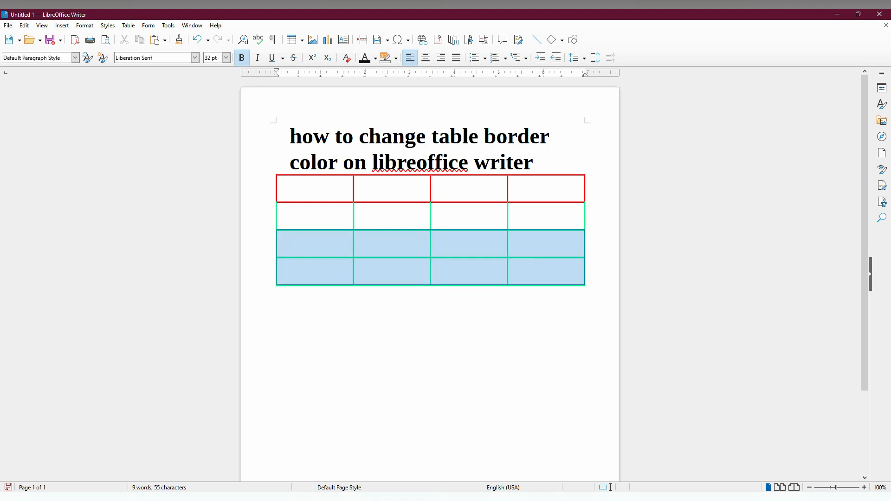
Set the bottom two rows' borders to the standard palette Green
click(360, 472)
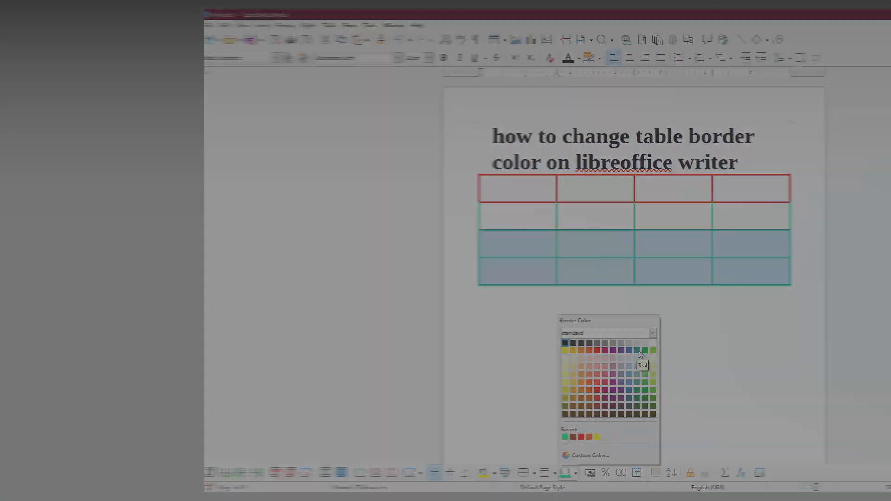
click(643, 355)
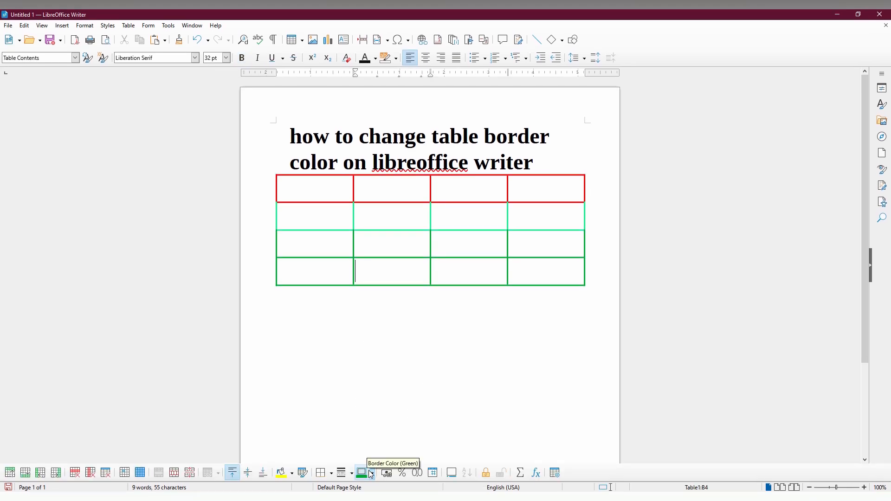
mouse_move(379, 463)
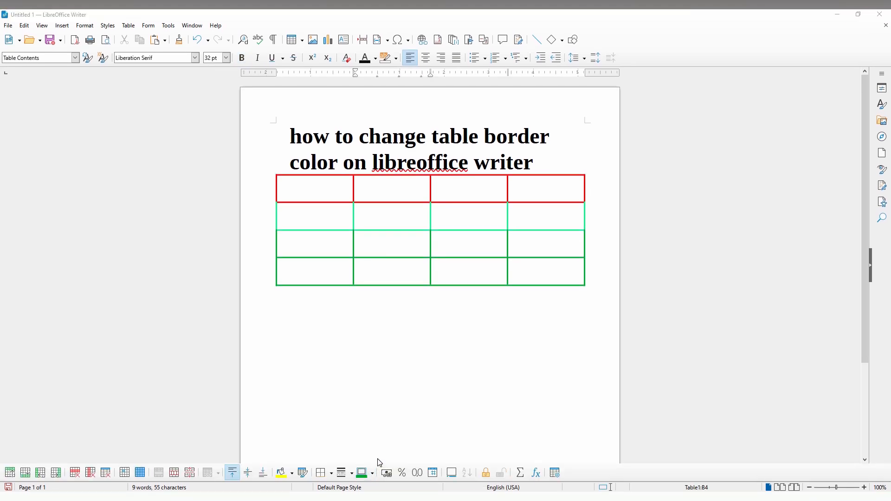